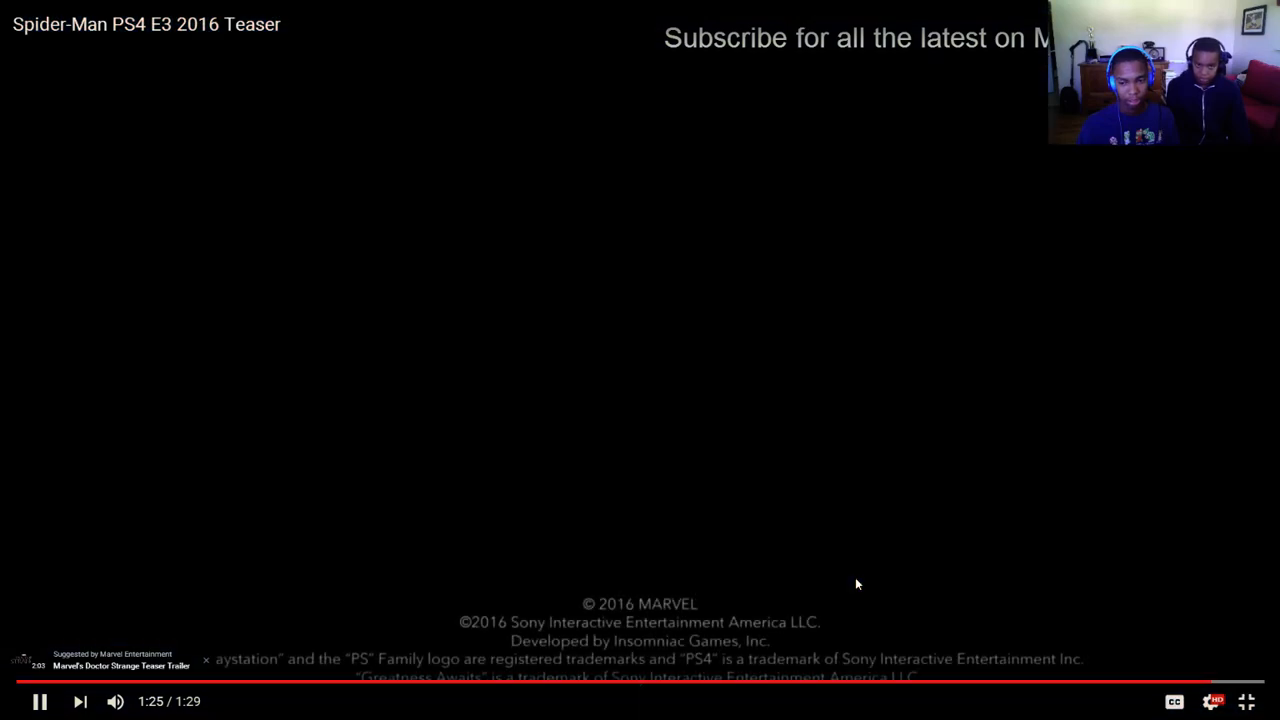
Step: Pause the Spider-Man PS4 teaser at 1:27 during its closing credits
left_click(41, 701)
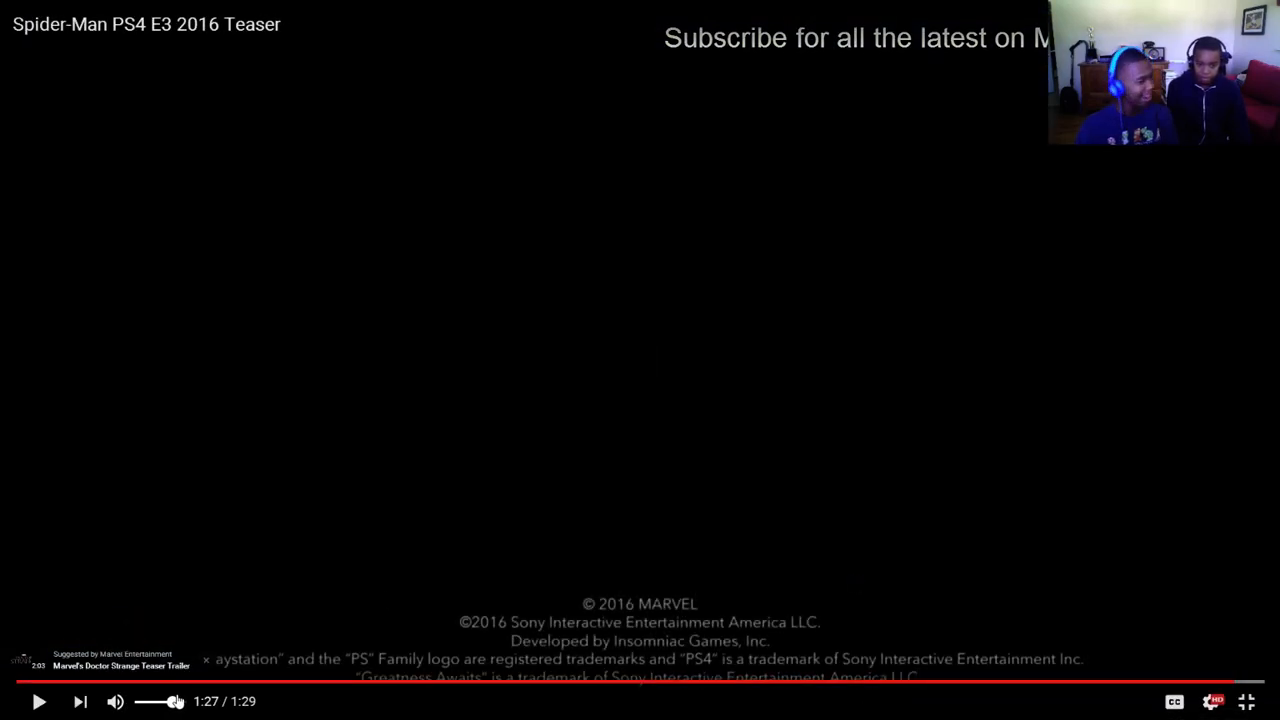
mouse_move(412, 513)
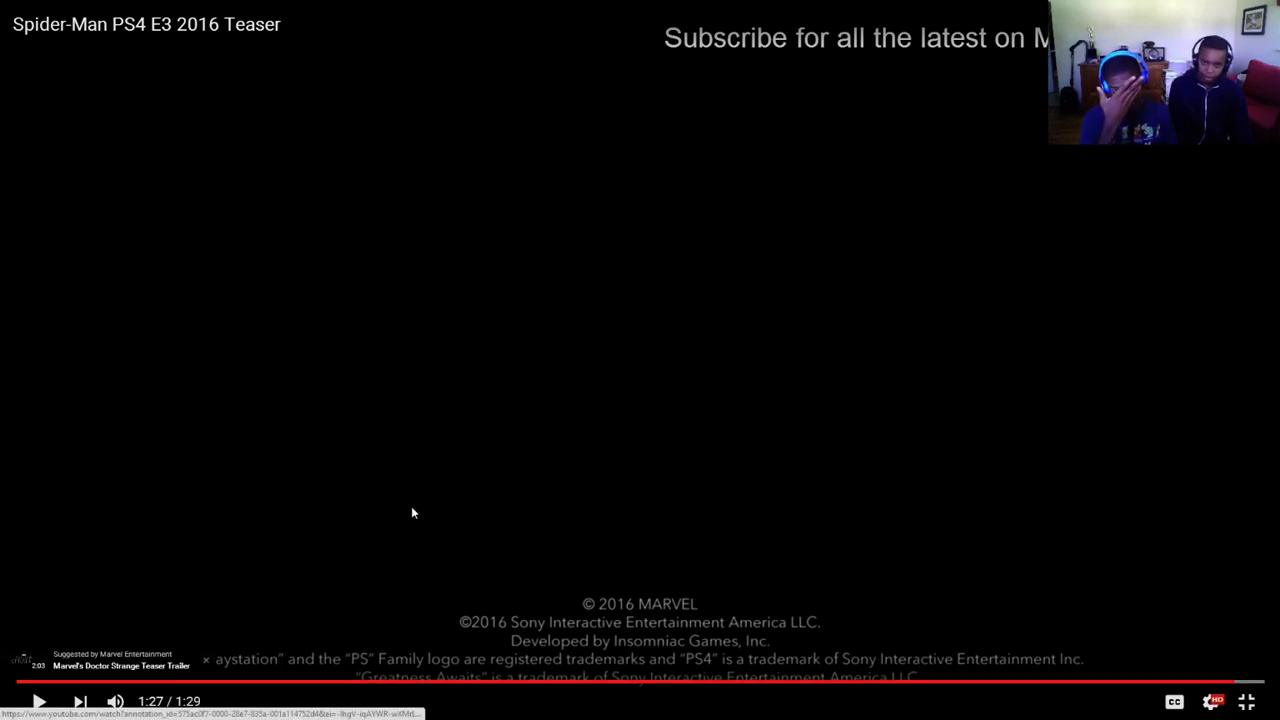